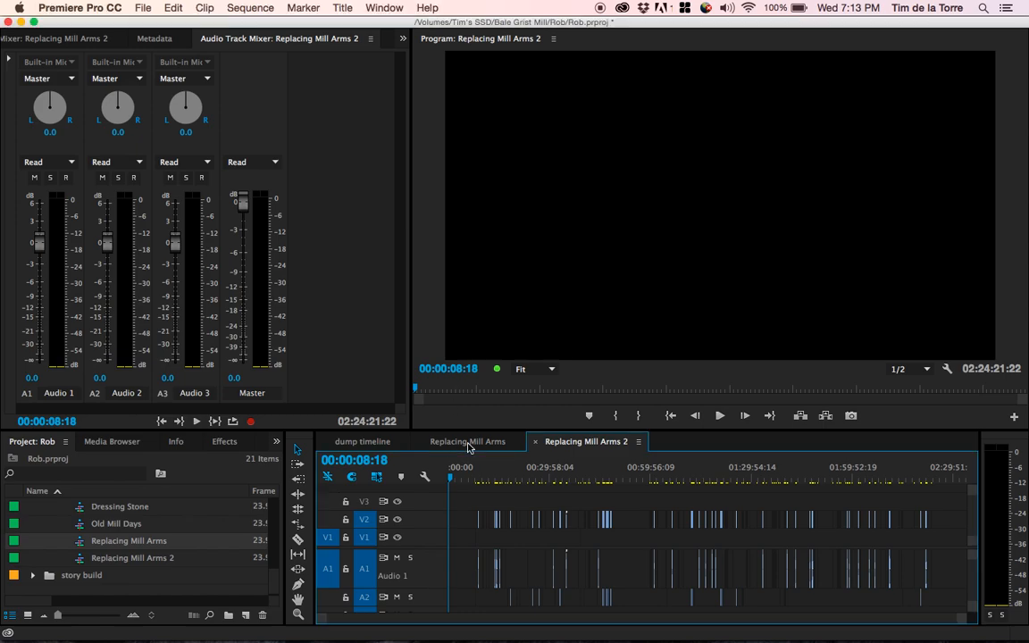
Switch to the original Replacing Mill Arms sequence spanning about 2:30:13
{"action": "left_click", "coordinate": [467, 442]}
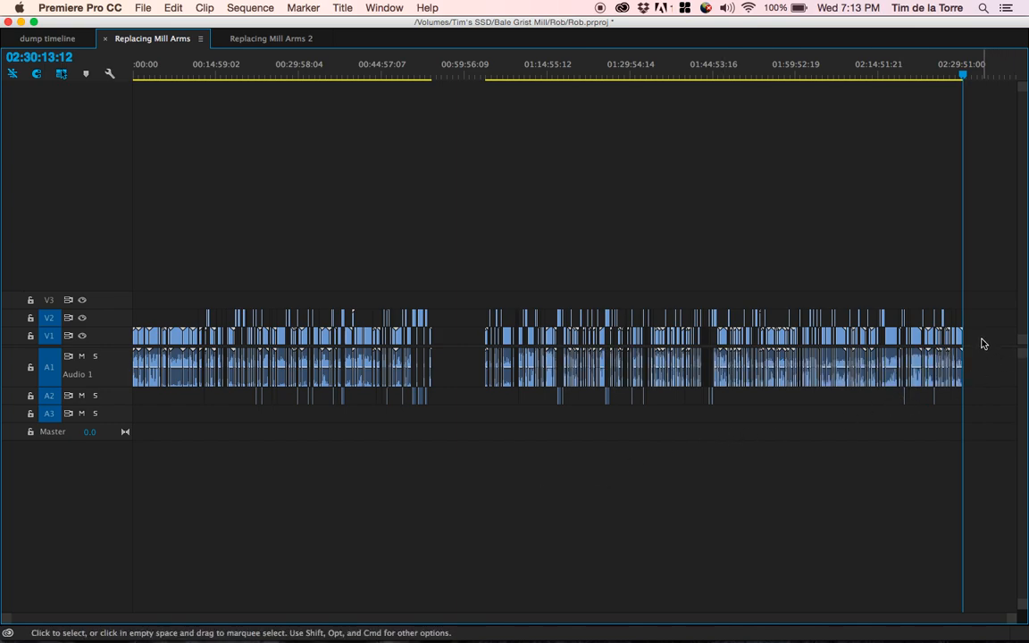
{"action": "mouse_move", "coordinate": [511, 261]}
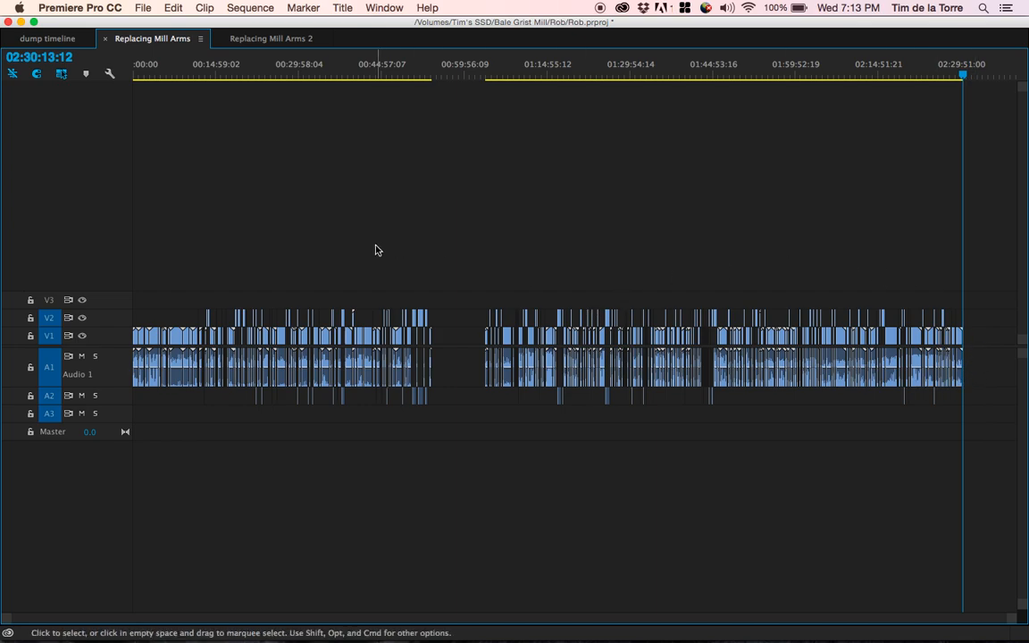
{"action": "mouse_move", "coordinate": [295, 326]}
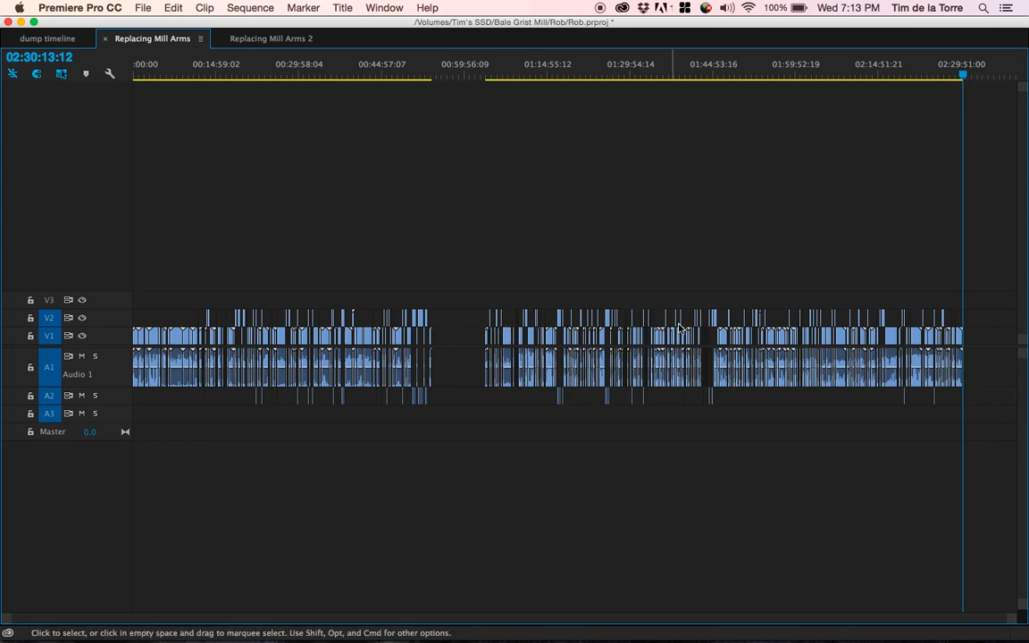
{"action": "mouse_move", "coordinate": [981, 326]}
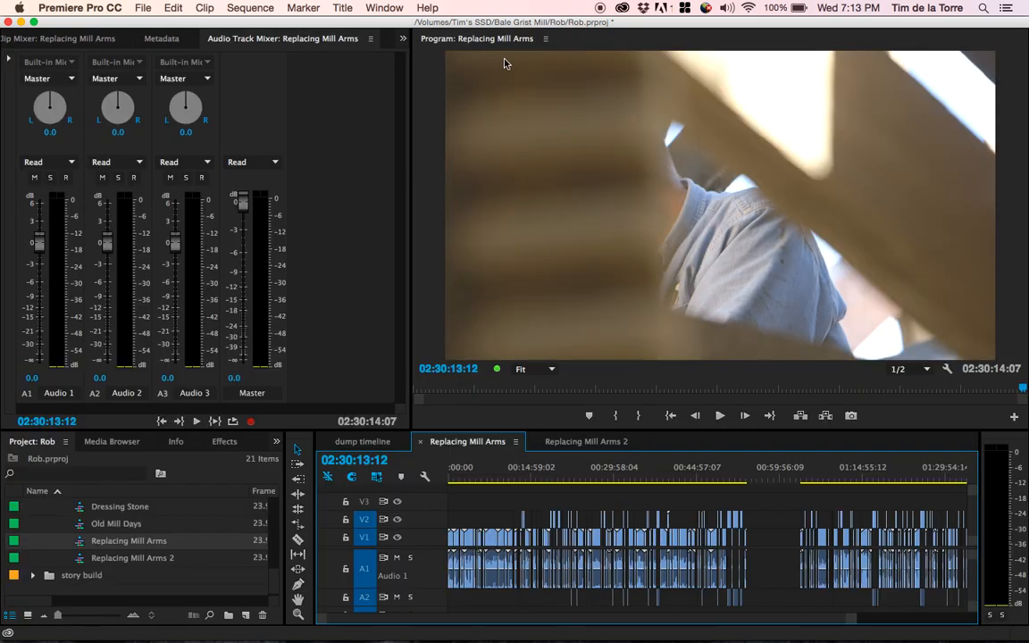
Open Replacing Mill Arms 2, park the playhead near 52 minutes, and select a clip after one hour
{"action": "left_click", "coordinate": [586, 441]}
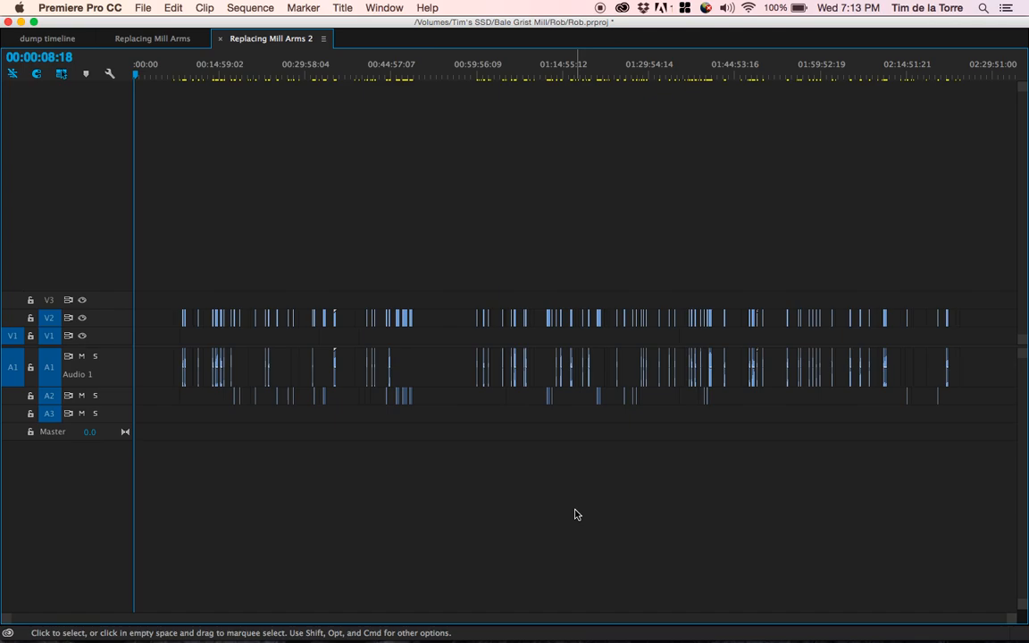
{"action": "left_click", "coordinate": [183, 76]}
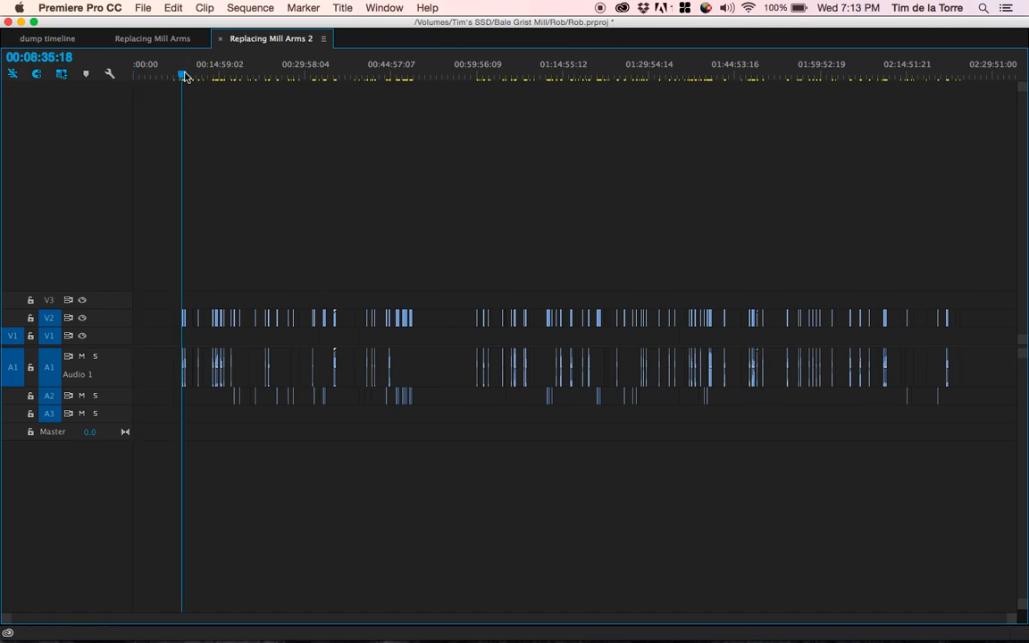
{"action": "left_click", "coordinate": [434, 75]}
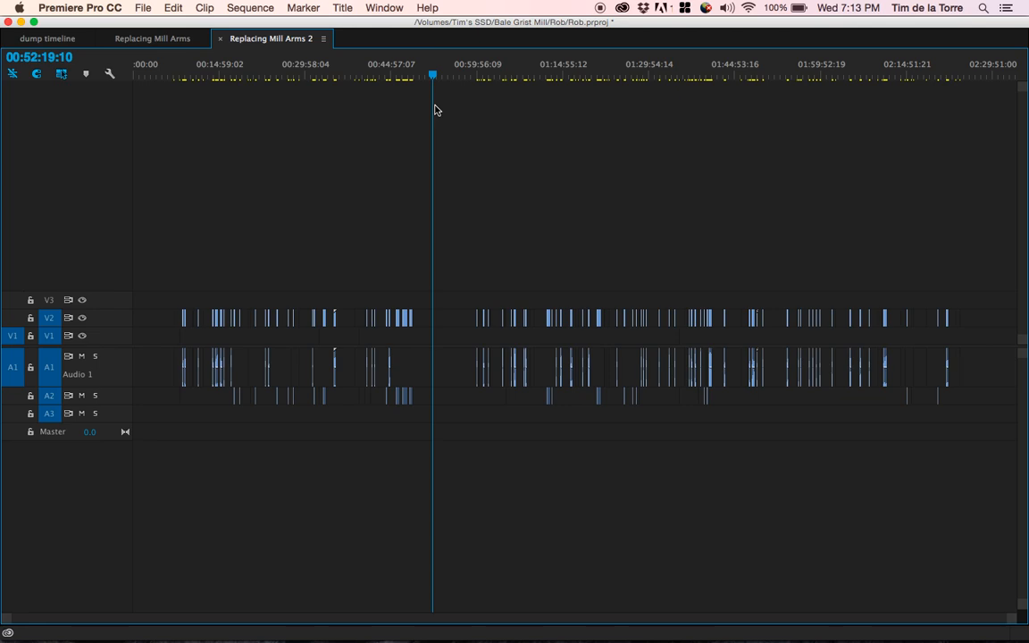
{"action": "mouse_move", "coordinate": [282, 333]}
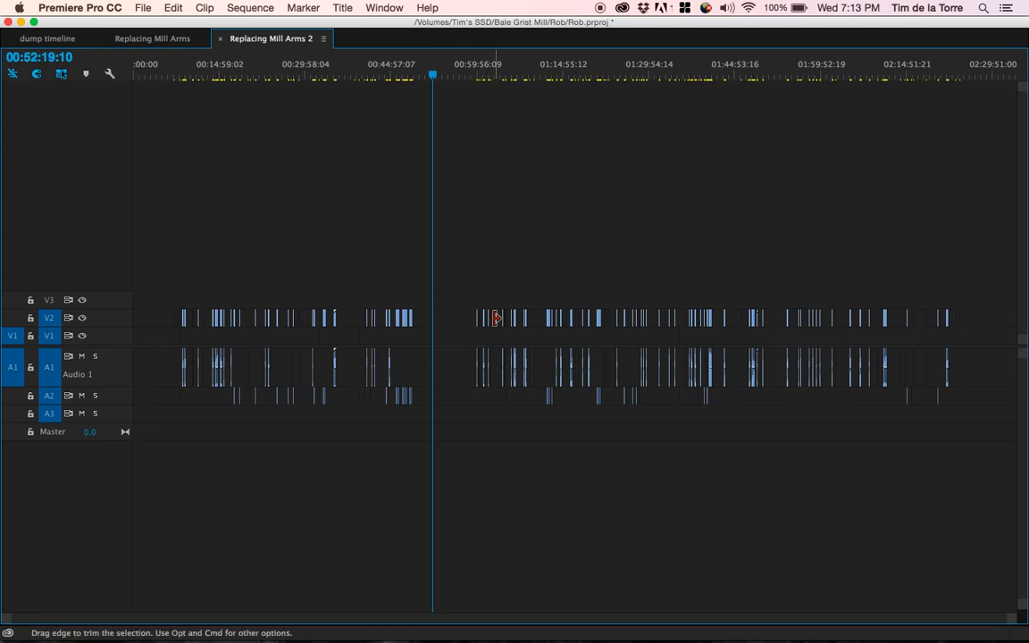
{"action": "left_click", "coordinate": [447, 318]}
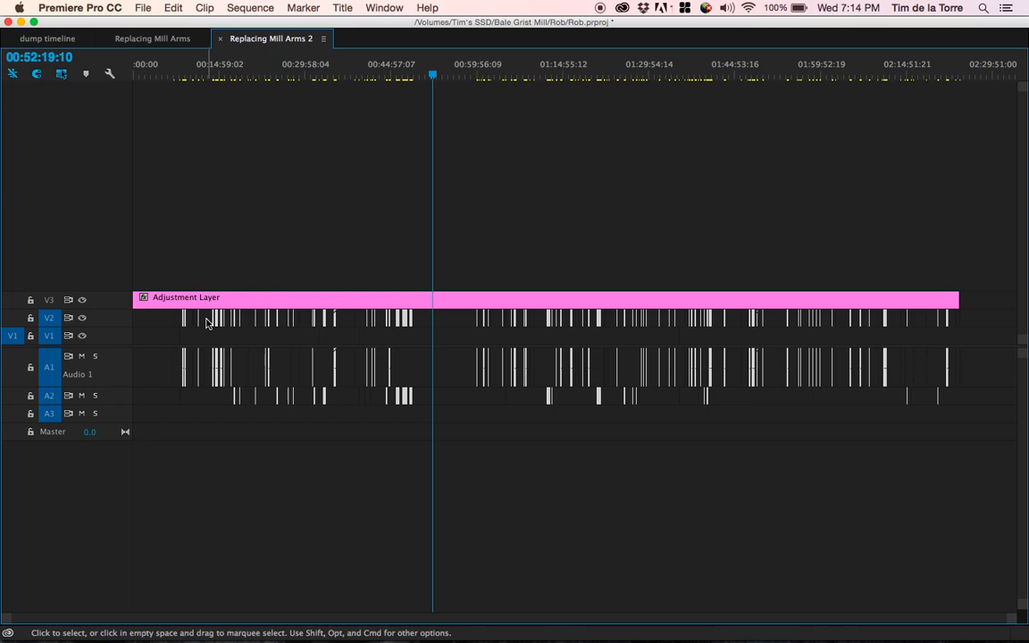
{"action": "mouse_move", "coordinate": [348, 340]}
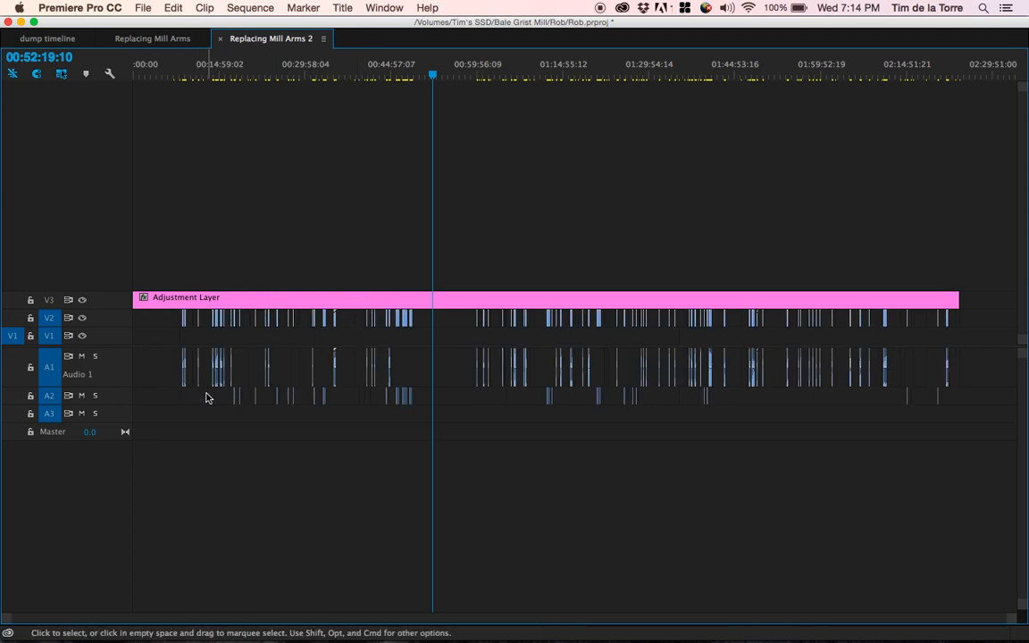
{"action": "mouse_move", "coordinate": [417, 409]}
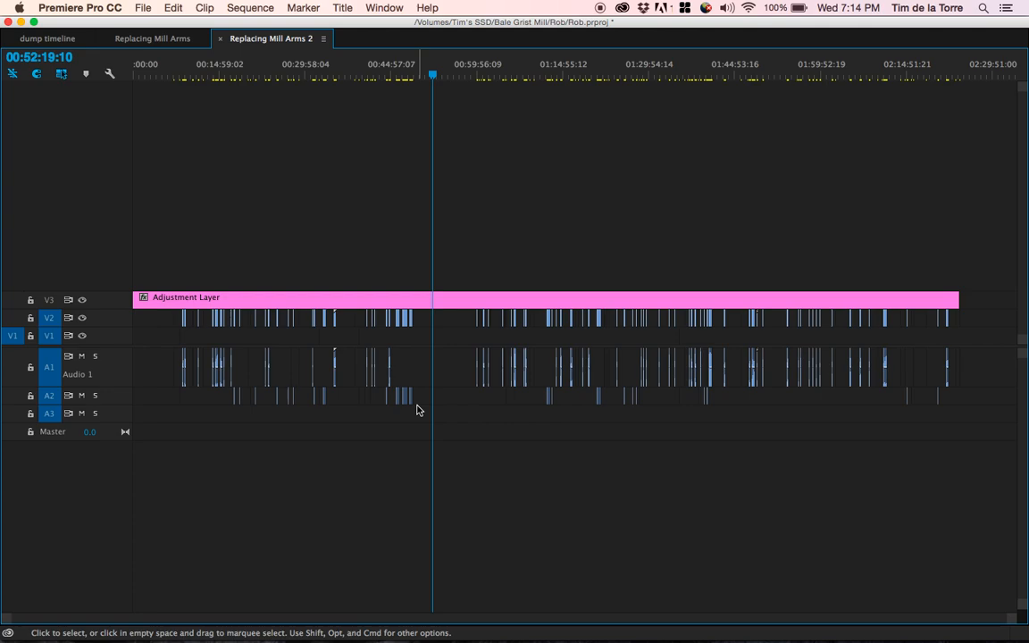
{"action": "mouse_move", "coordinate": [949, 326]}
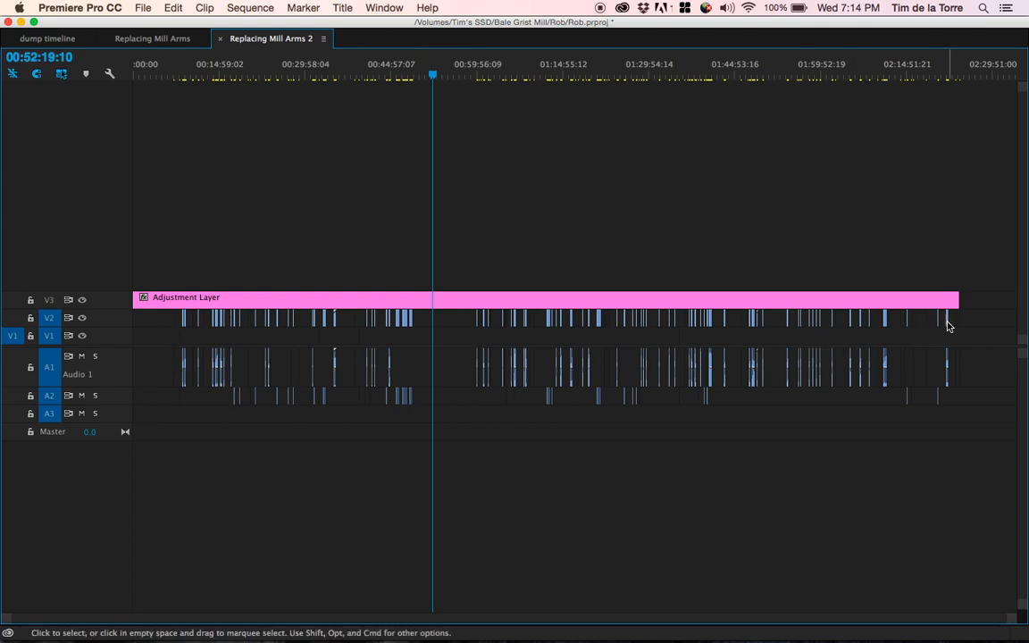
Marquee-select all scattered clips on V2, A1 and A2 beneath the adjustment layer
{"action": "left_click_drag", "start_coordinate": [978, 314], "coordinate": [170, 440]}
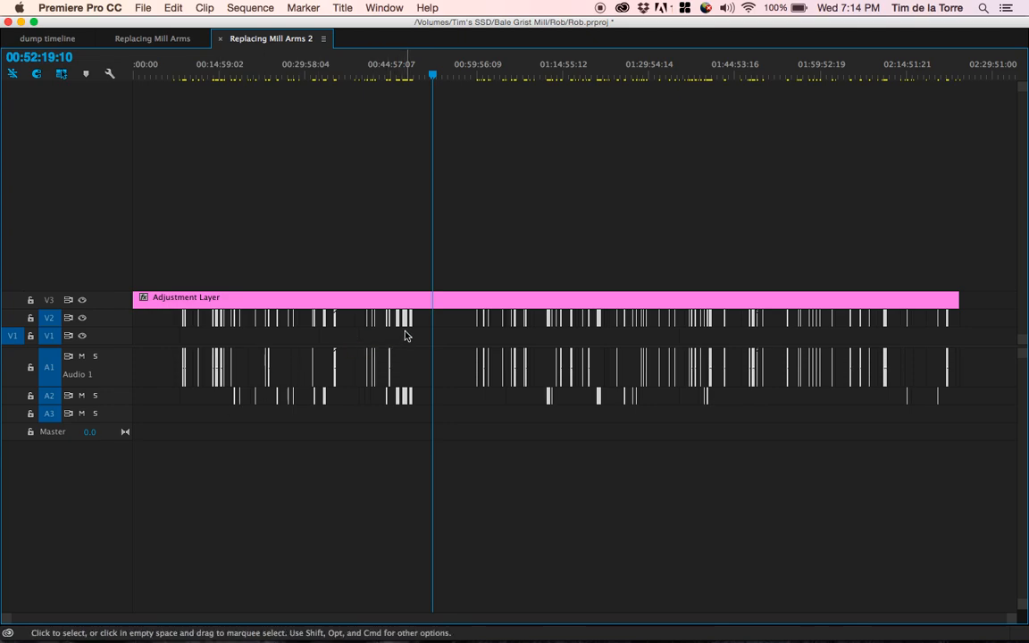
{"action": "mouse_move", "coordinate": [405, 322]}
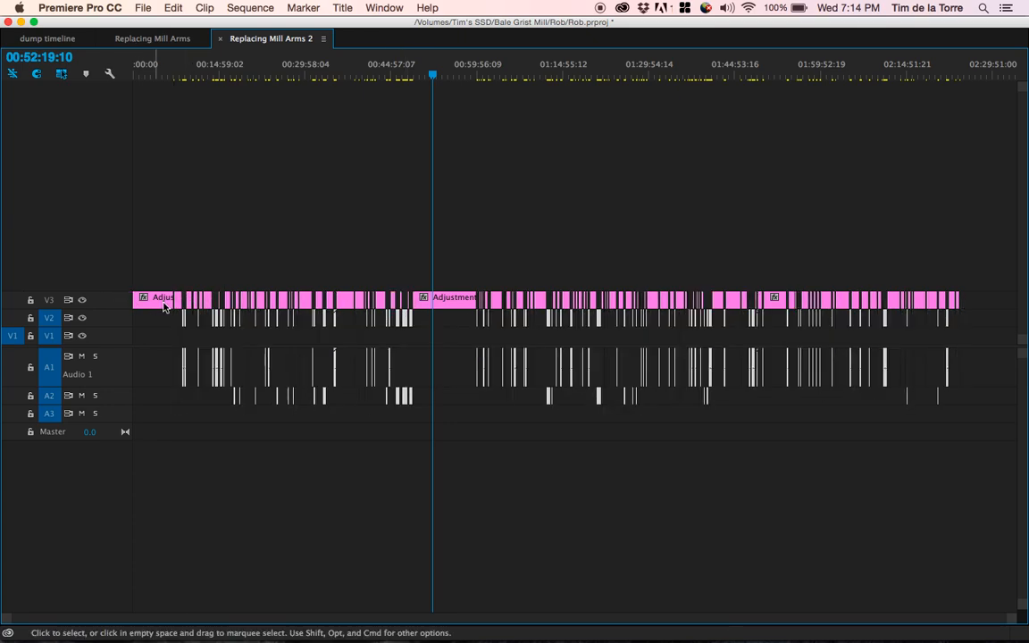
{"action": "mouse_move", "coordinate": [984, 304]}
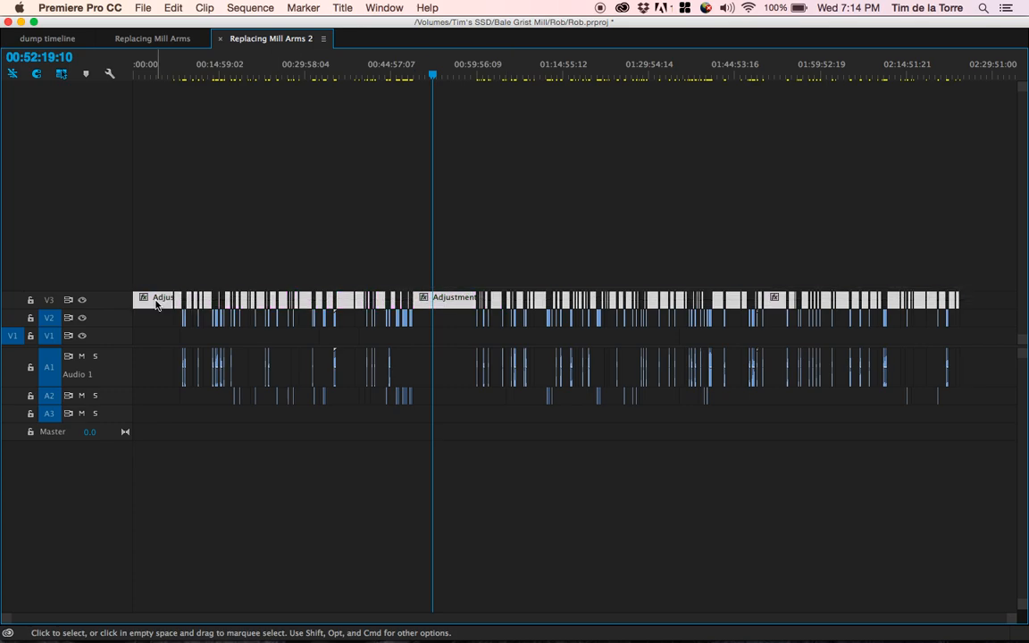
Right-click the selected adjustment layer pieces for their context menu
{"action": "right_click", "coordinate": [161, 299]}
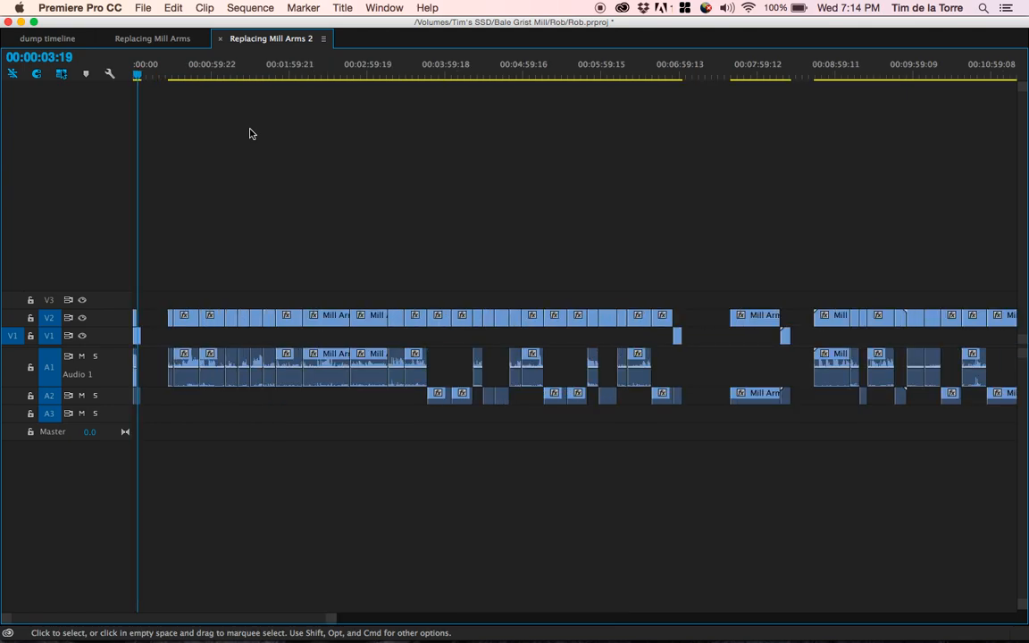
{"action": "mouse_move", "coordinate": [711, 334]}
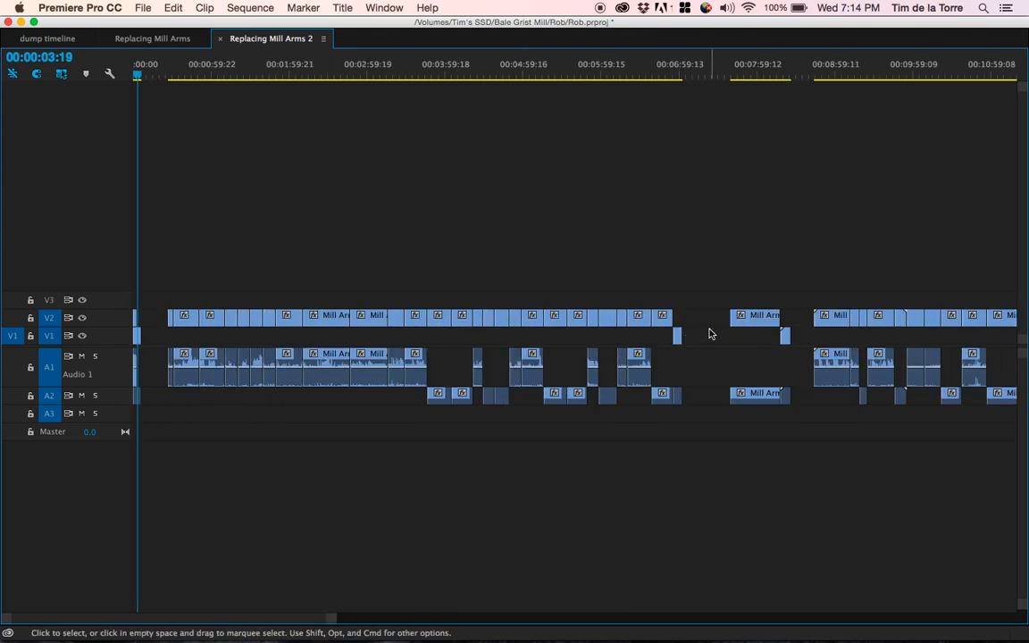
Slide the later clips left into the first gap with Track Select Forward
{"action": "left_click_drag", "start_coordinate": [759, 317], "coordinate": [701, 319]}
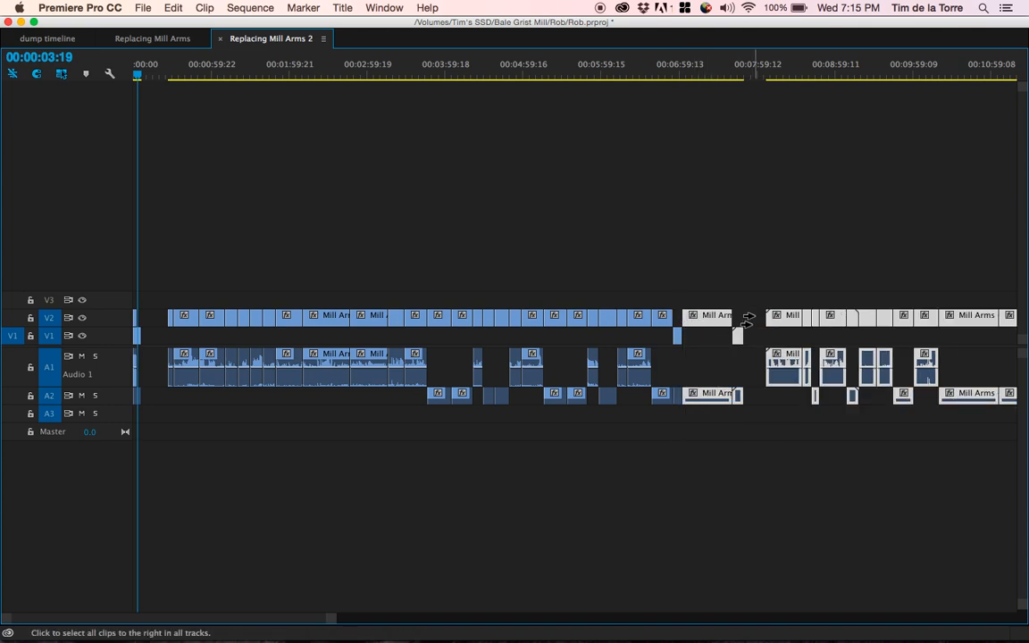
{"action": "scroll", "scroll_direction": "right", "scroll_amount": 3}
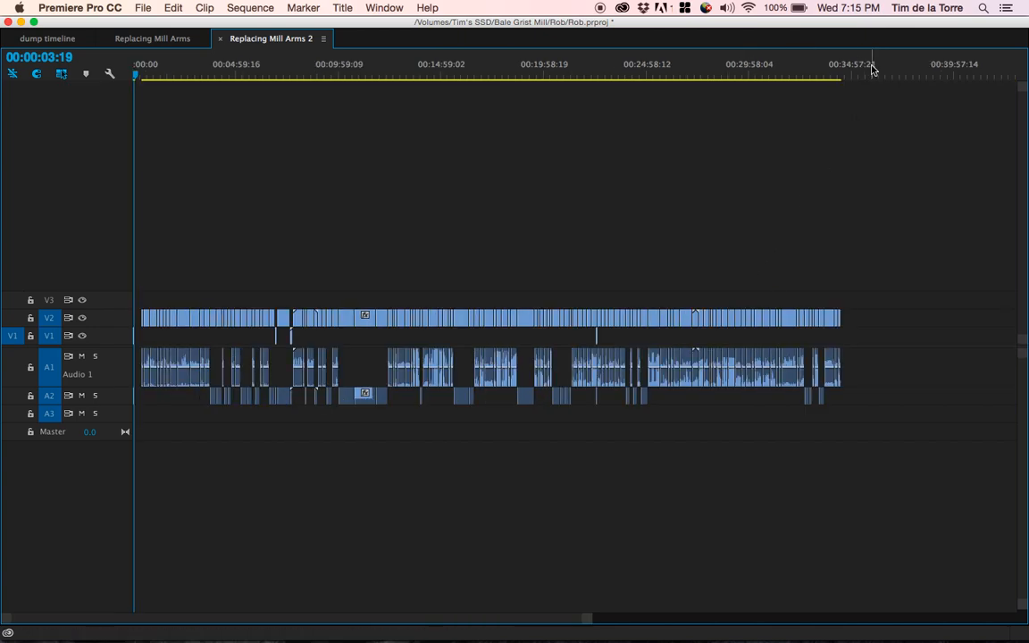
Restore the full editing workspace and scrub the 34:28 sequence in the Program Monitor
{"action": "left_click", "coordinate": [840, 74]}
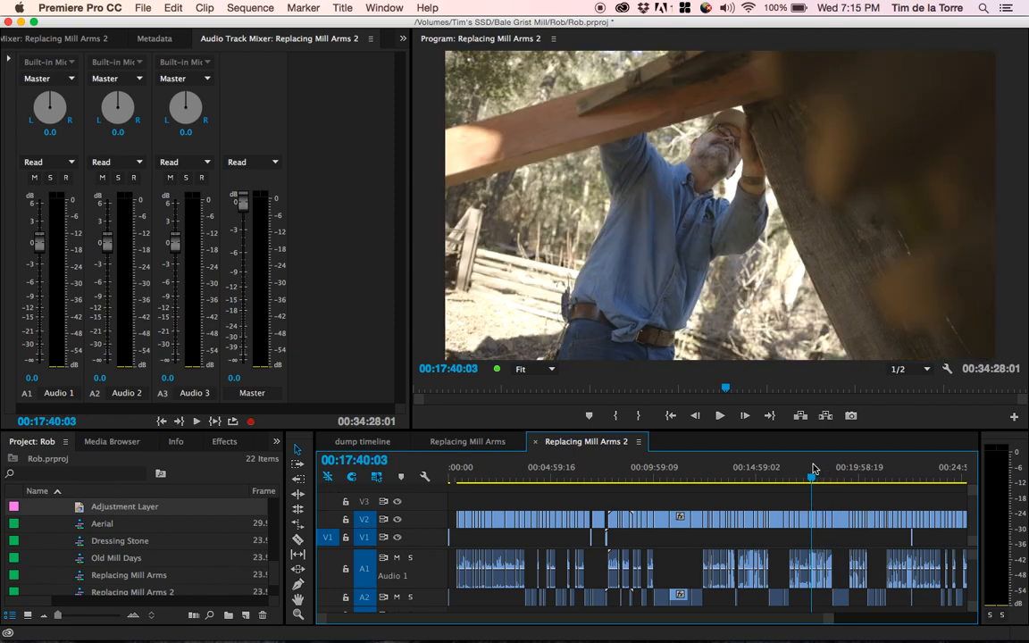
{"action": "left_click_drag", "start_coordinate": [811, 478], "coordinate": [775, 478]}
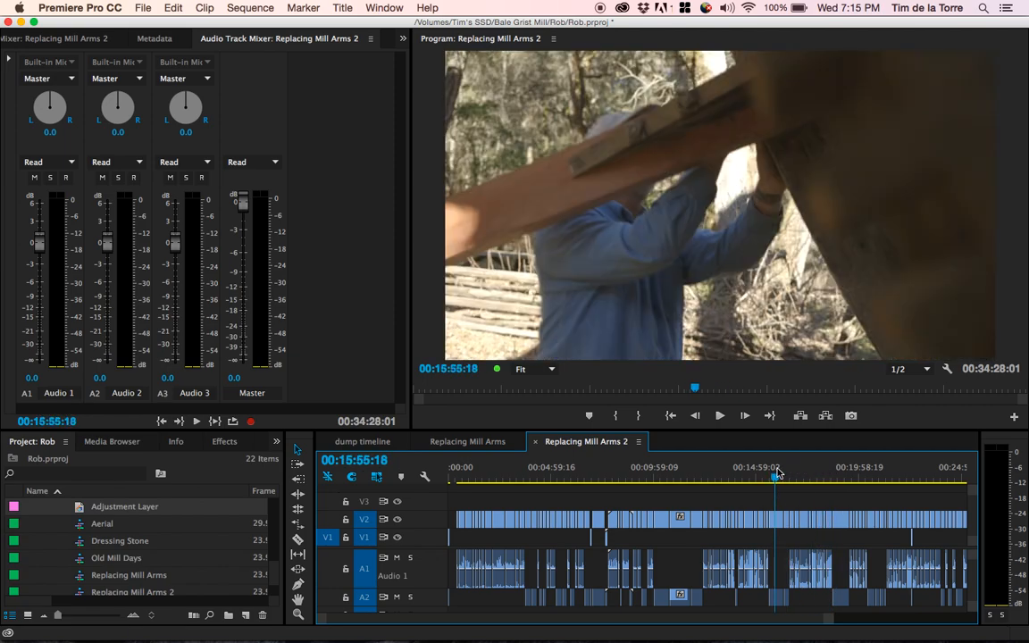